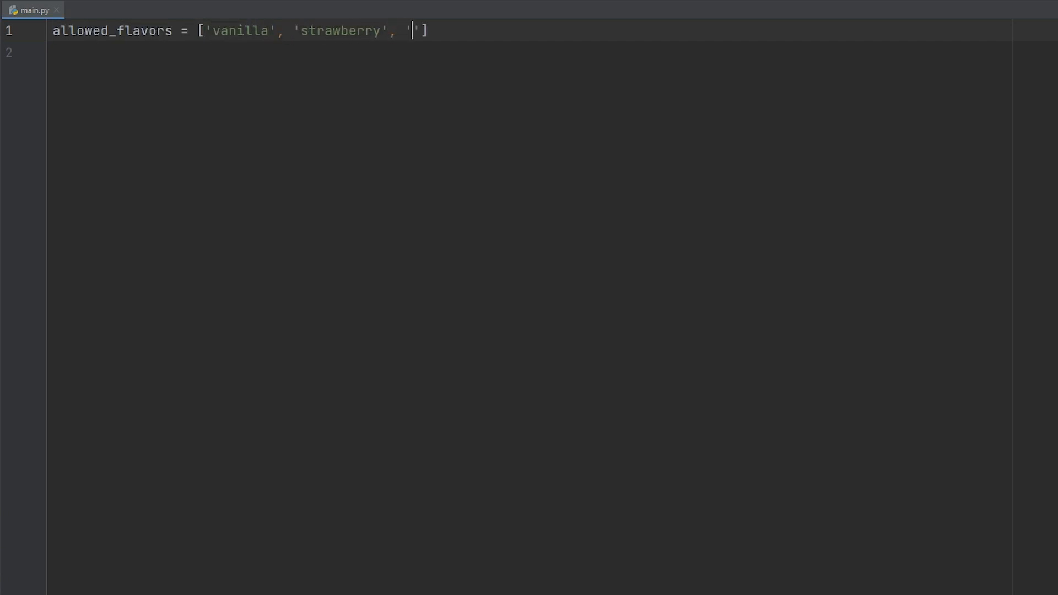
Add 'chocolate' to allowed_flavors and define order_icecream(flavor: str) with an assert and print
type("chocolate")
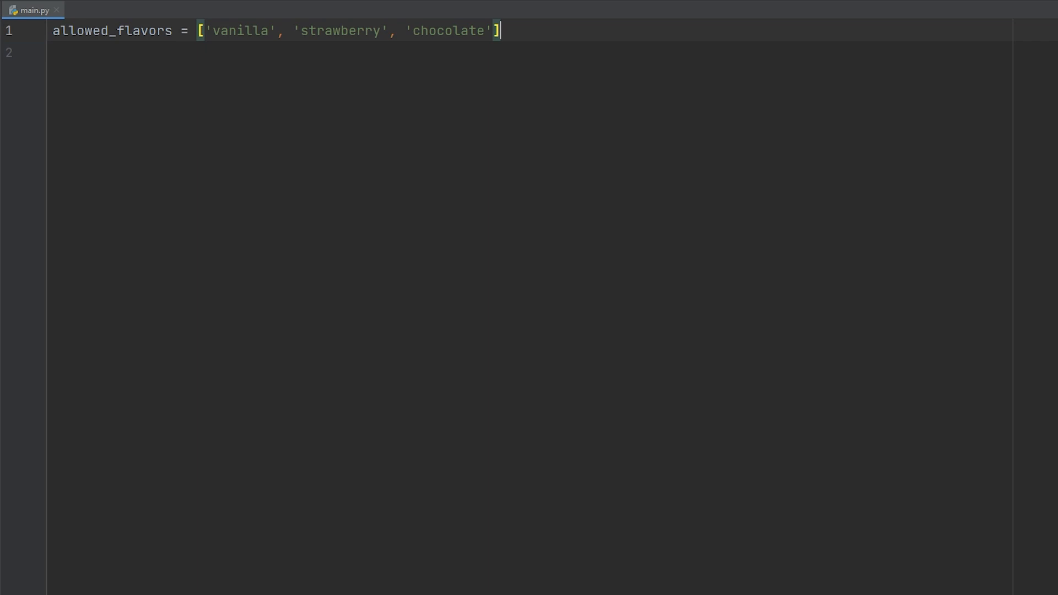
type("def order_icecream(flavor: str):")
type("print(f'Ordering your delicious {flavor} icecream")
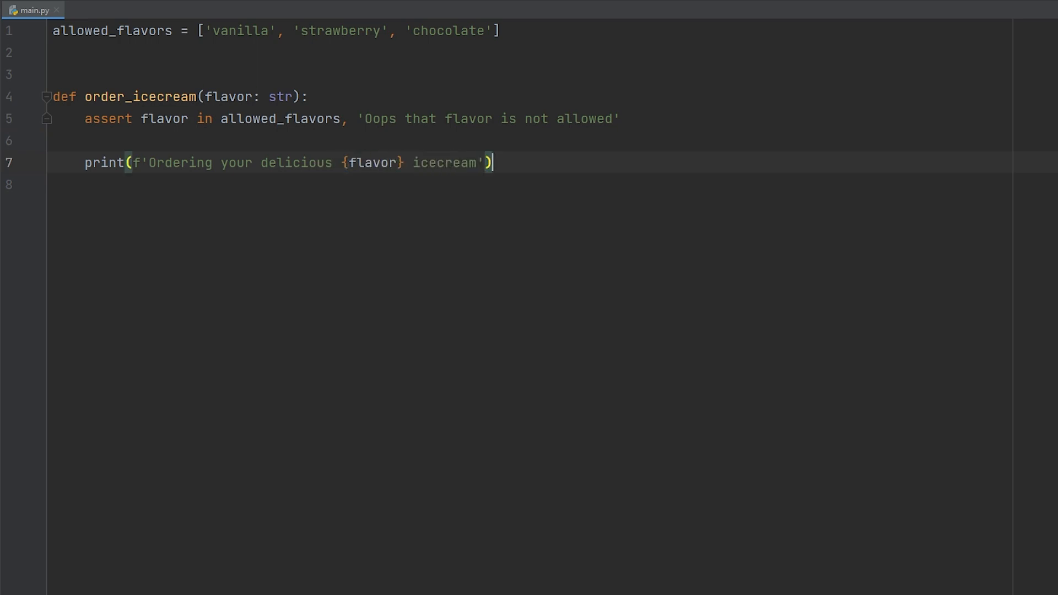
Add a call order_icecream(flavor='coffee') below the function
type("order_icecream(flavor='coffee")
type("python .\\main.py")
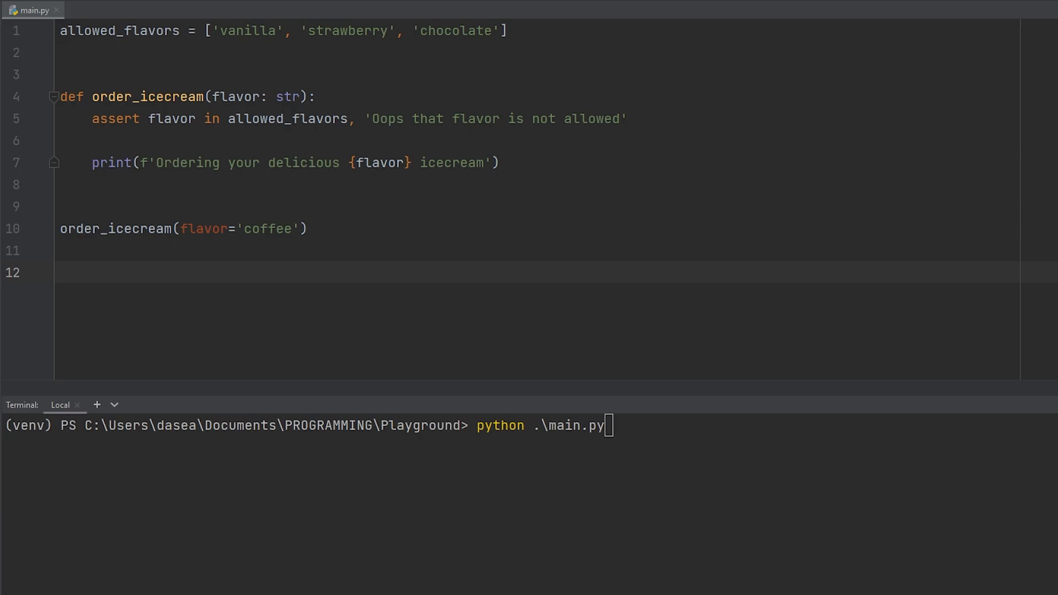
Run python -O .\main.py so the coffee order passes, then replace 'coffee' with 'vanilla'
type(" -O")
key("Return")
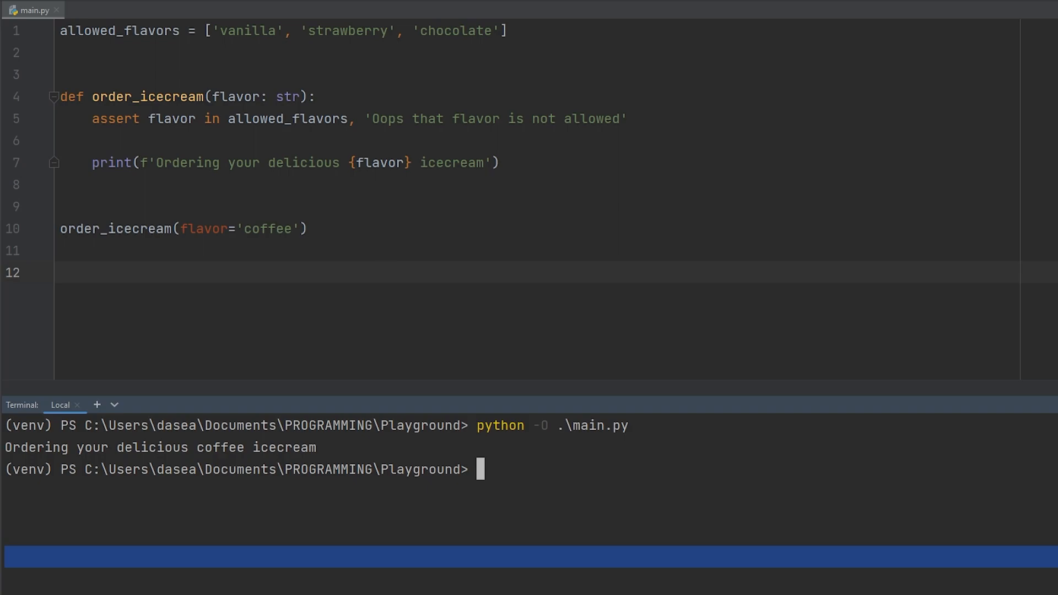
double_click(267, 228)
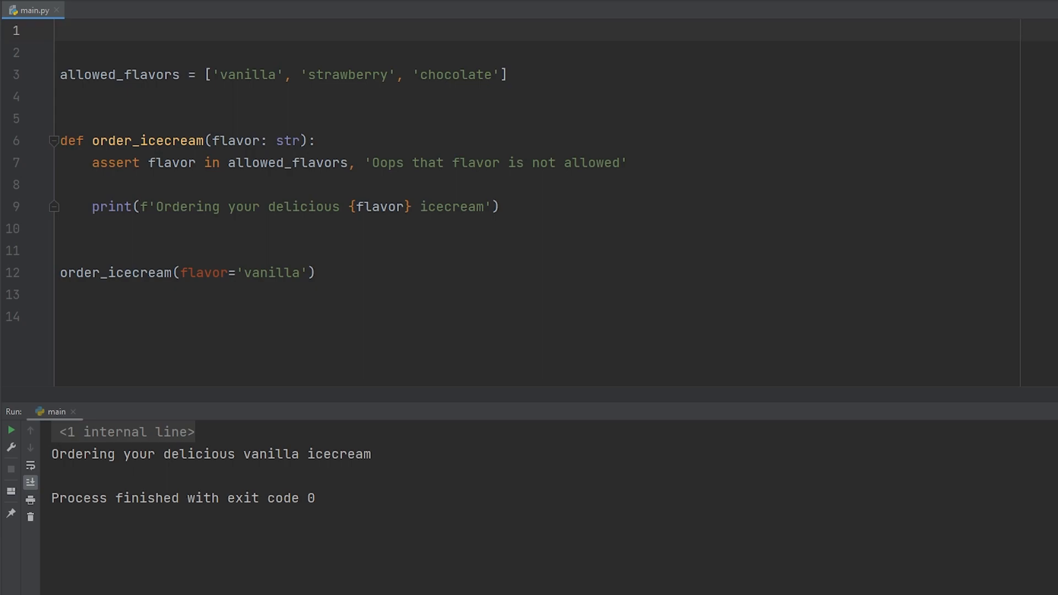
Import timeit, wrap the ordering code in code = '''...''' and print(timeit(stmt=code, number=1))
type("from timeit import timeit")
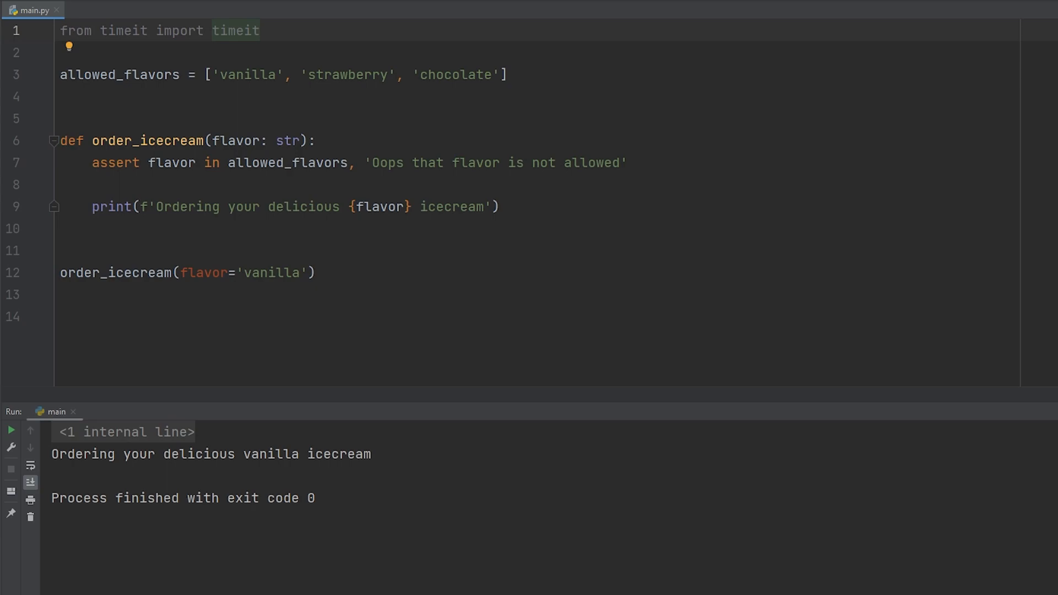
type("code = ''''''")
type("print(")
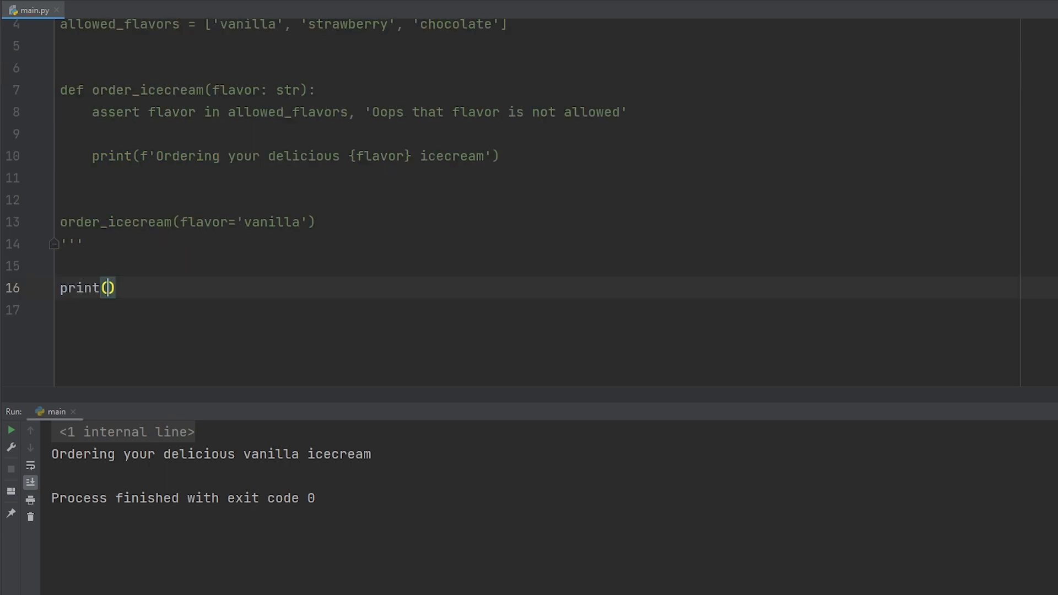
type("timeit(stmt=code)")
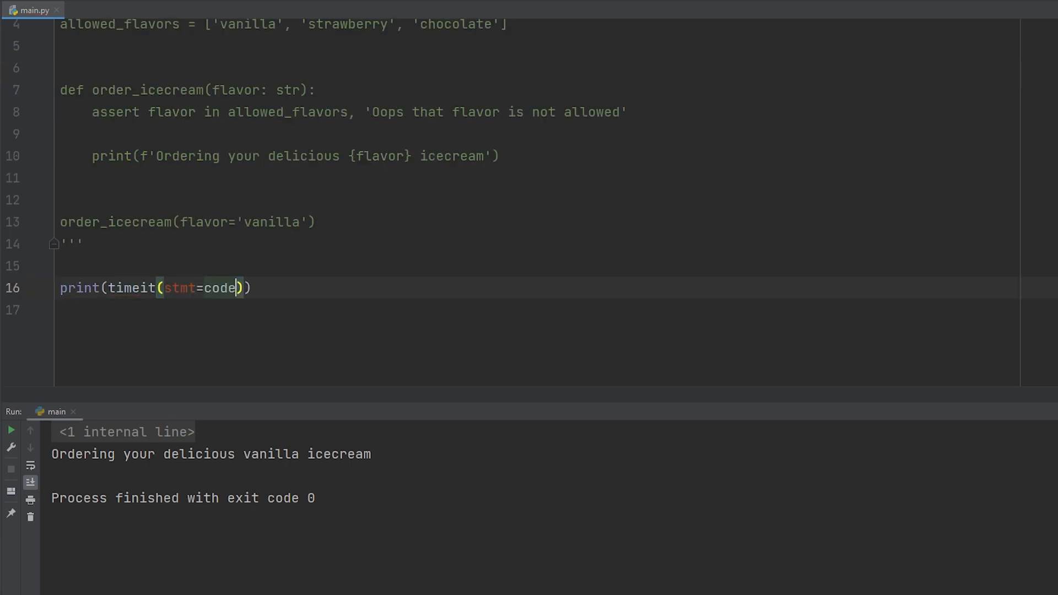
type(", number=1")
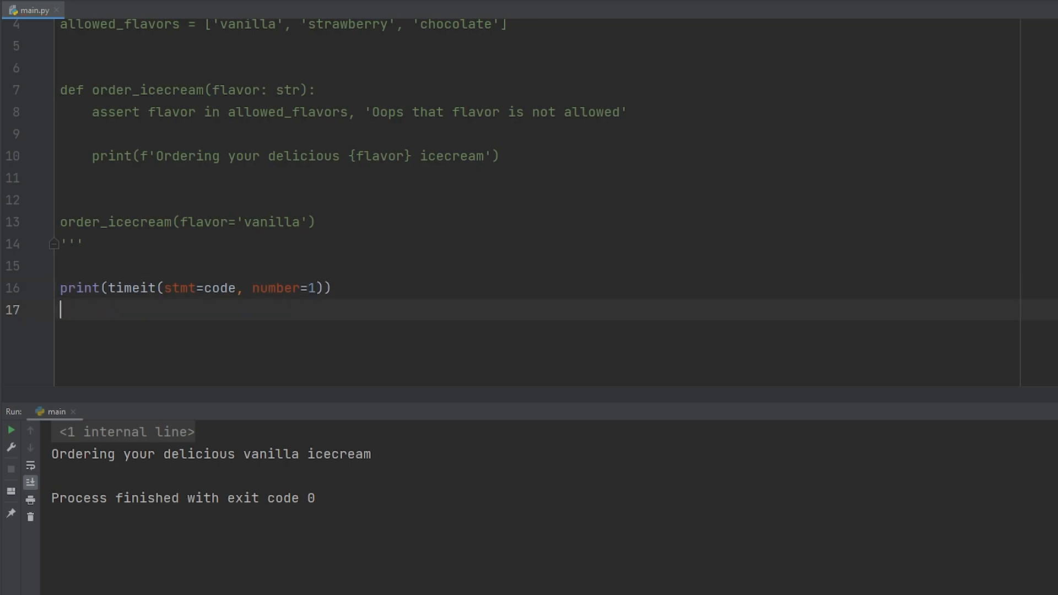
Run main to see a timing of about 9.2e-06 seconds, then start a for loop inside order_icecream
left_click(11, 430)
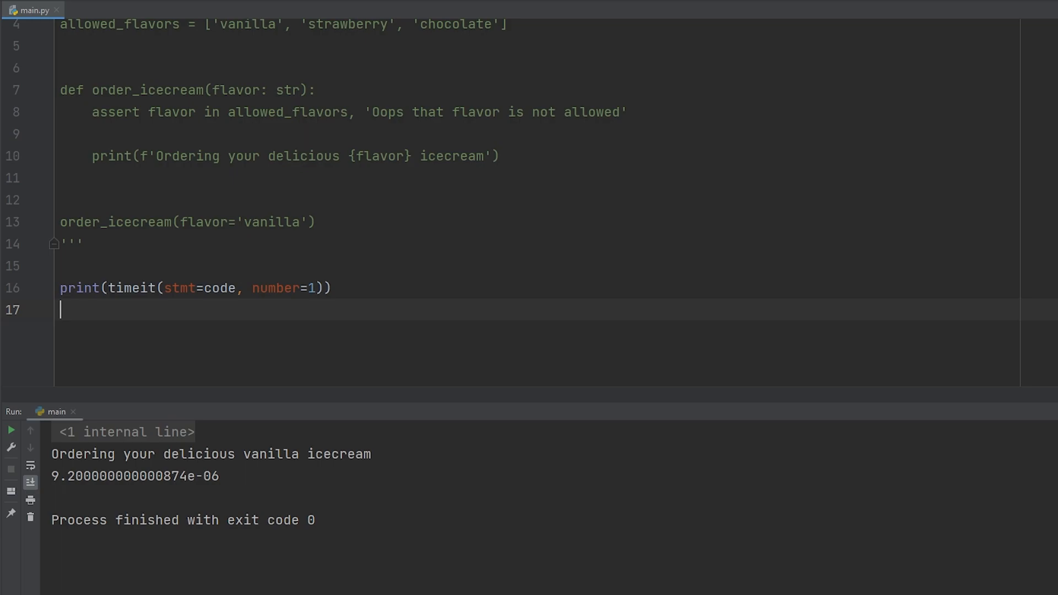
type("for i in rang")
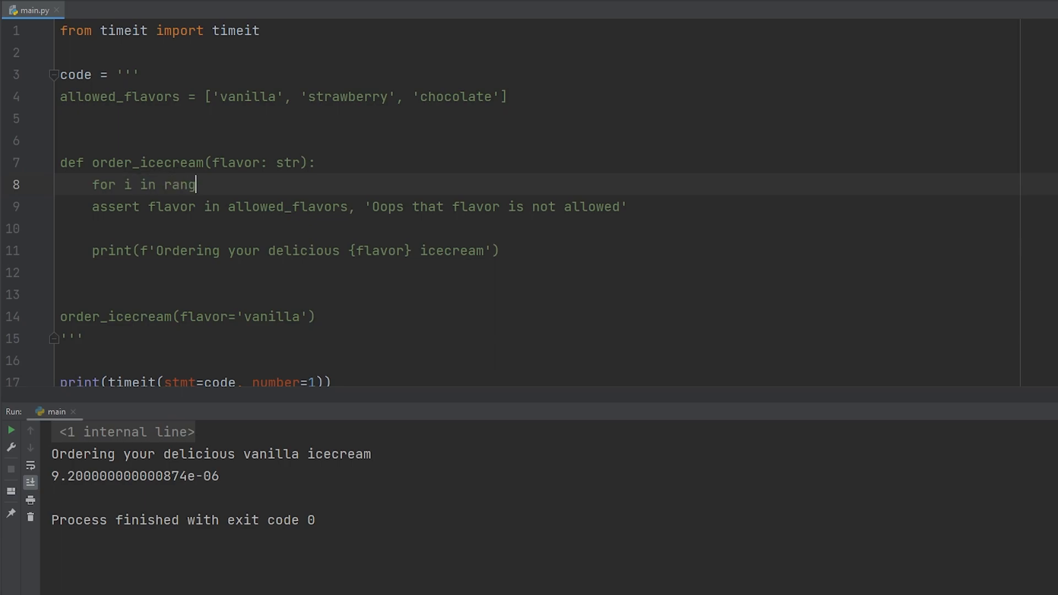
Complete the loop as range(100_000_000) so the assert repeats, giving about 1.49 seconds in the terminal
type("e(100_00_00")
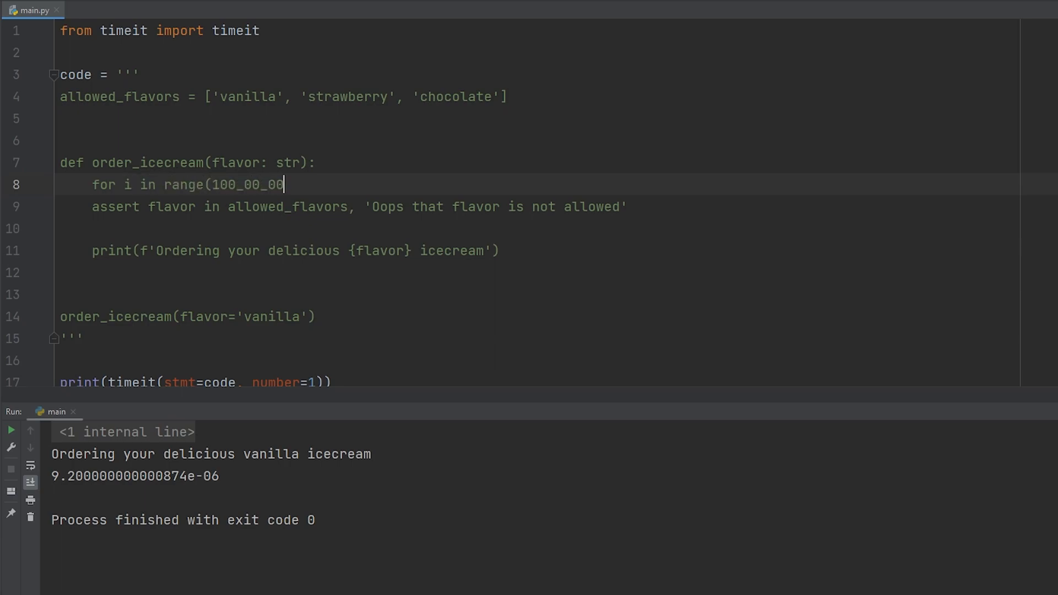
scroll("down", 3)
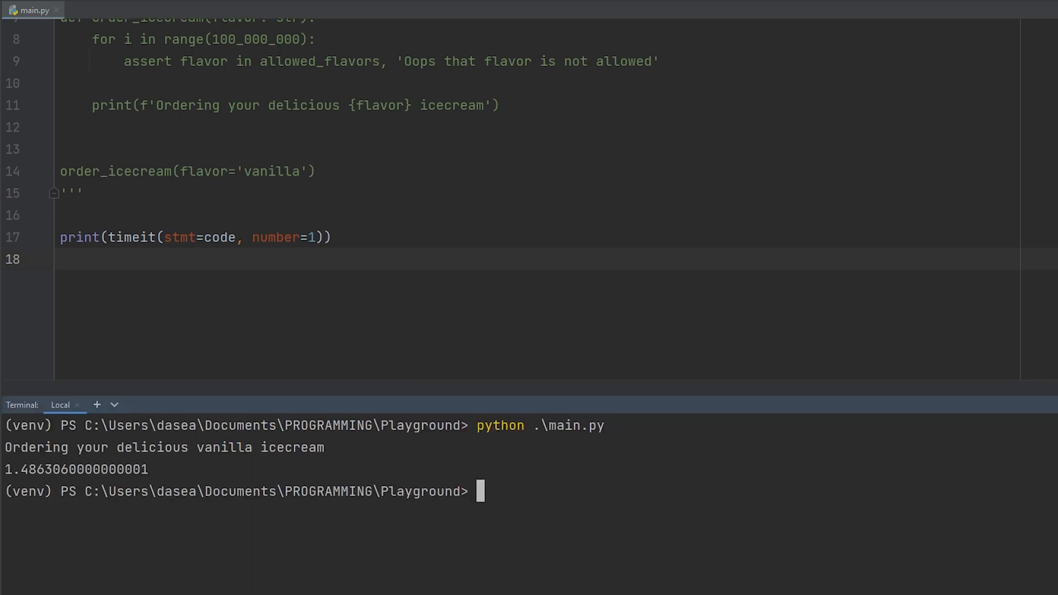
Clear the terminal and run python -O .\main.py, now taking about 0.81 seconds
type("clear")
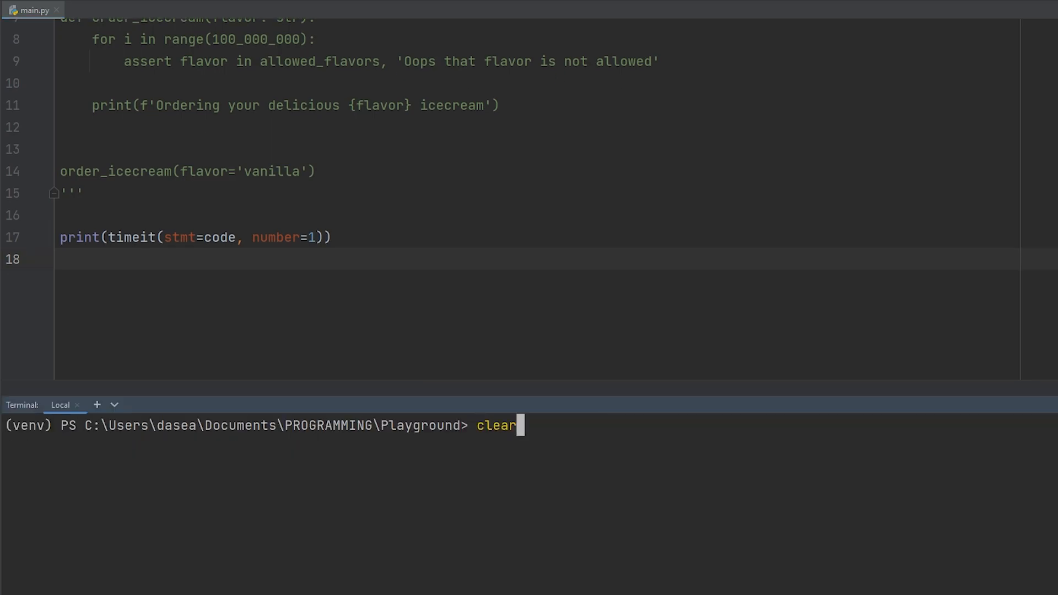
type("python -0 .\\main.py")
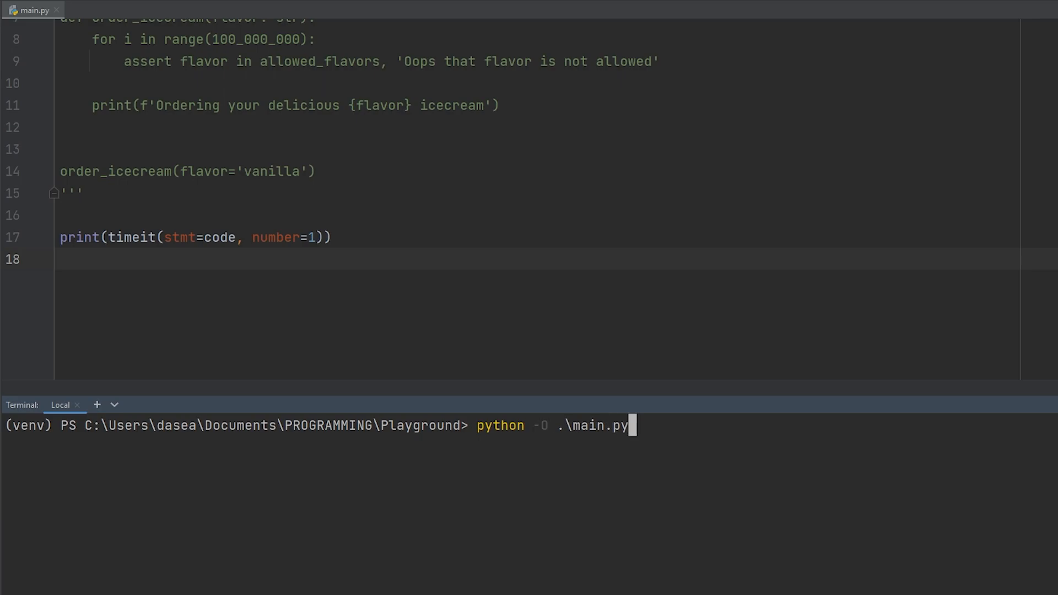
key("Return")
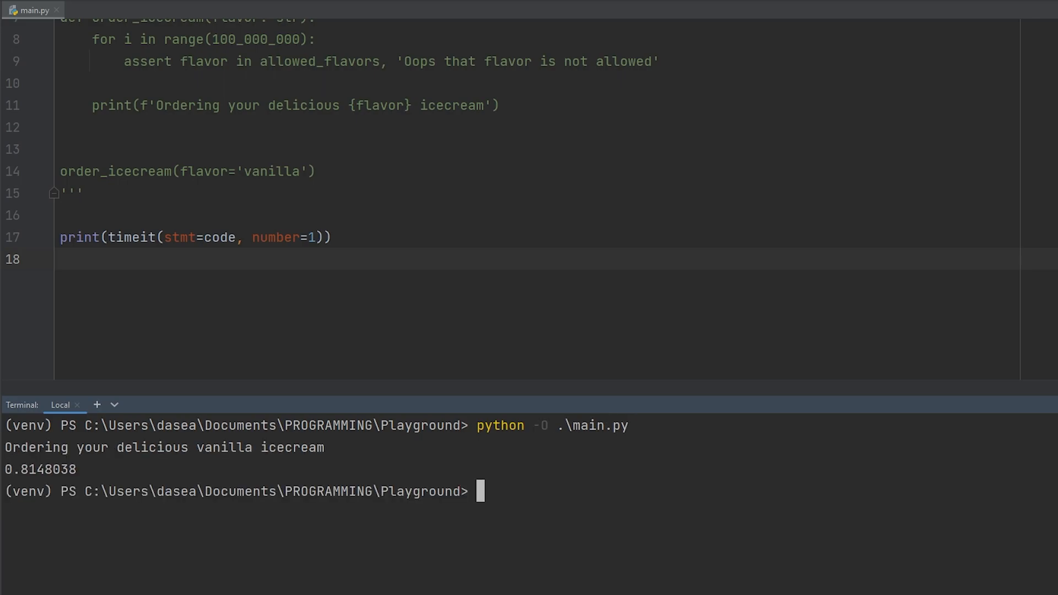